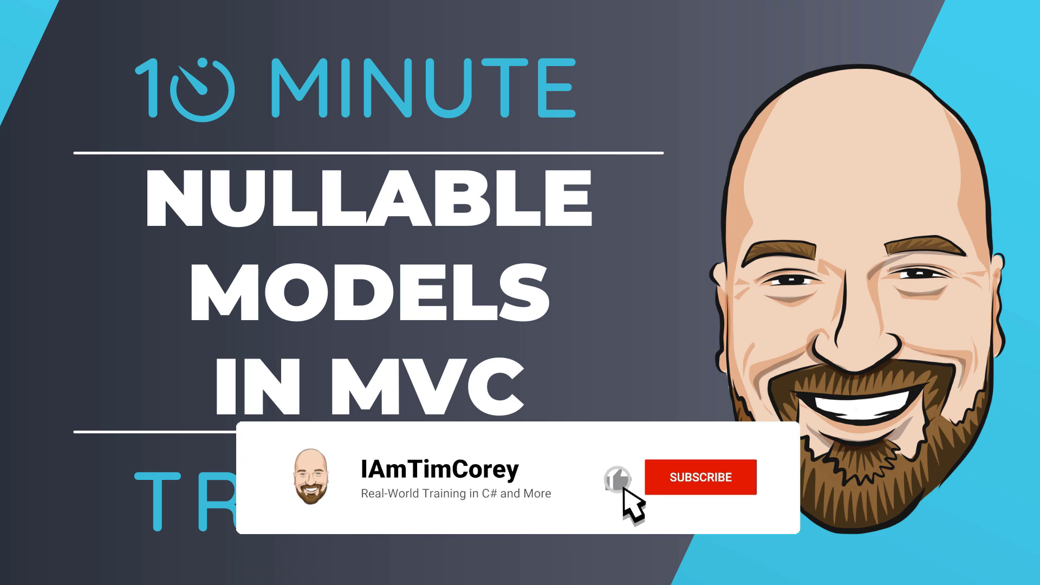
# Post the comment 'Great video! Thanks for sharing!'
pyautogui.click(695, 477)
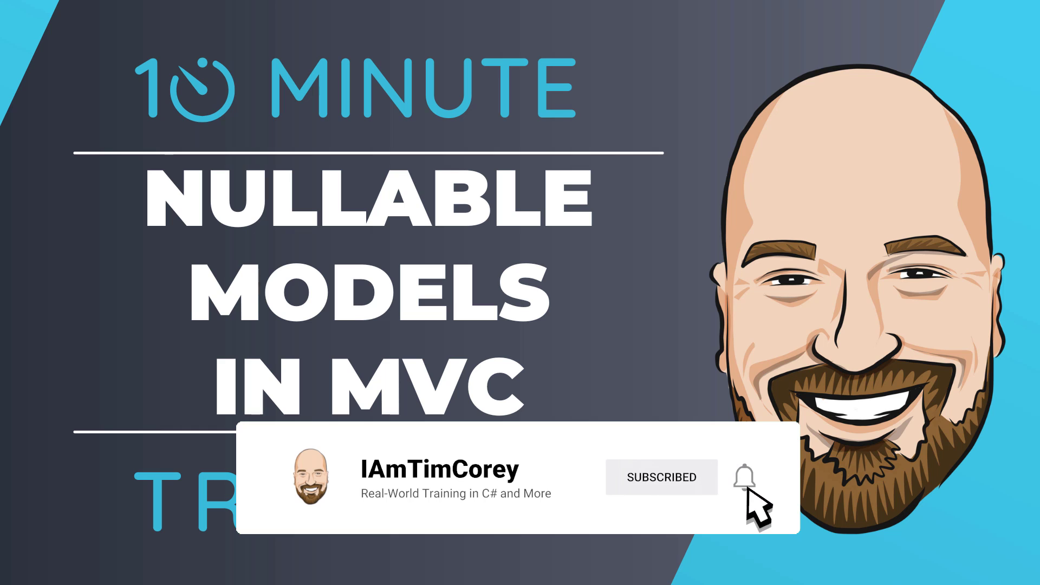
pyautogui.click(748, 478)
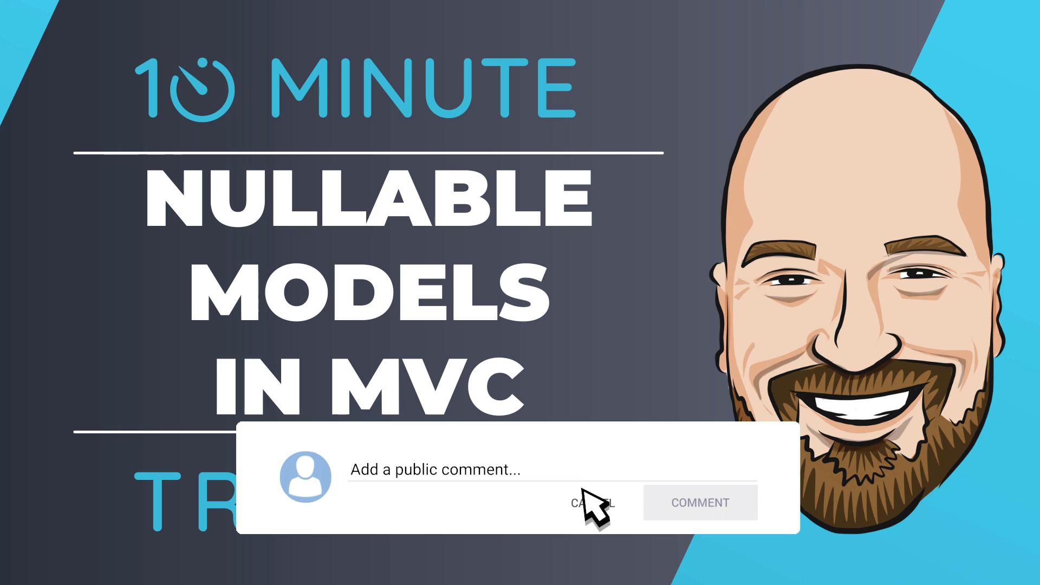
pyautogui.write('Great video! Thanks for sharing!')
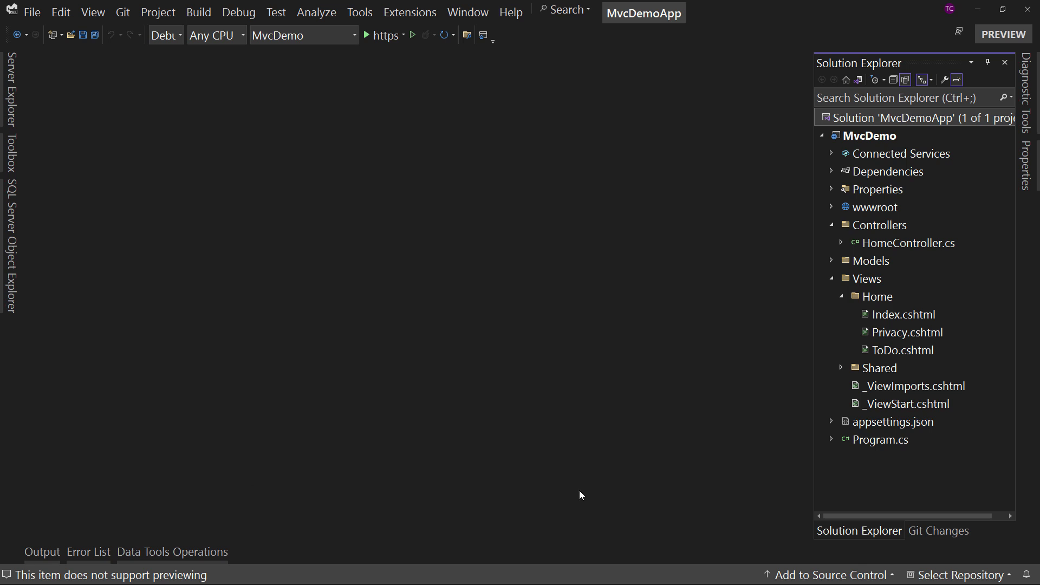
# Open HomeController.cs and inspect the todos list declaration and the View(todos) return
pyautogui.doubleClick(907, 243)
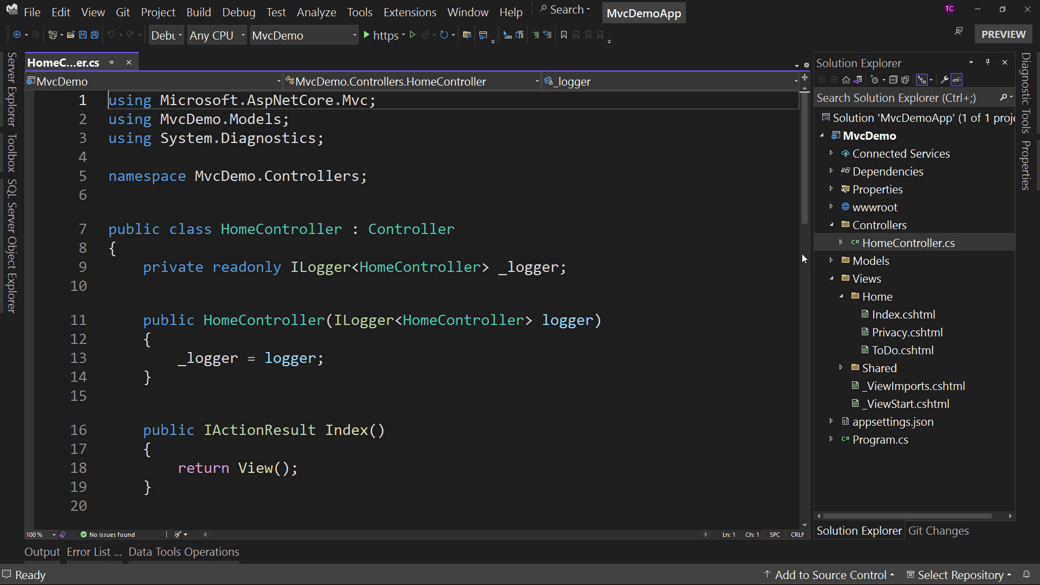
pyautogui.scroll(-3)
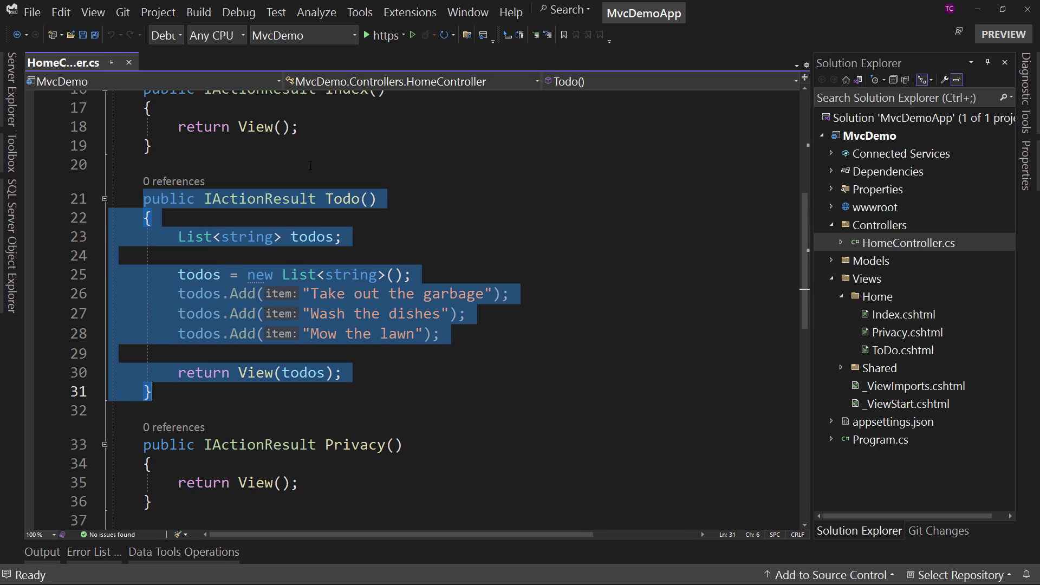
pyautogui.moveTo(340, 198)
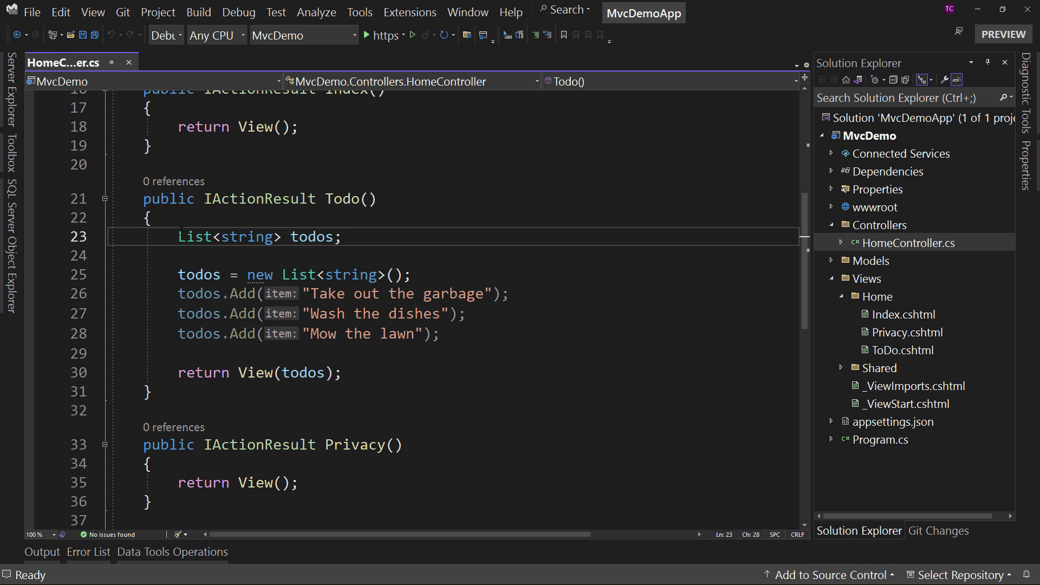
pyautogui.doubleClick(195, 237)
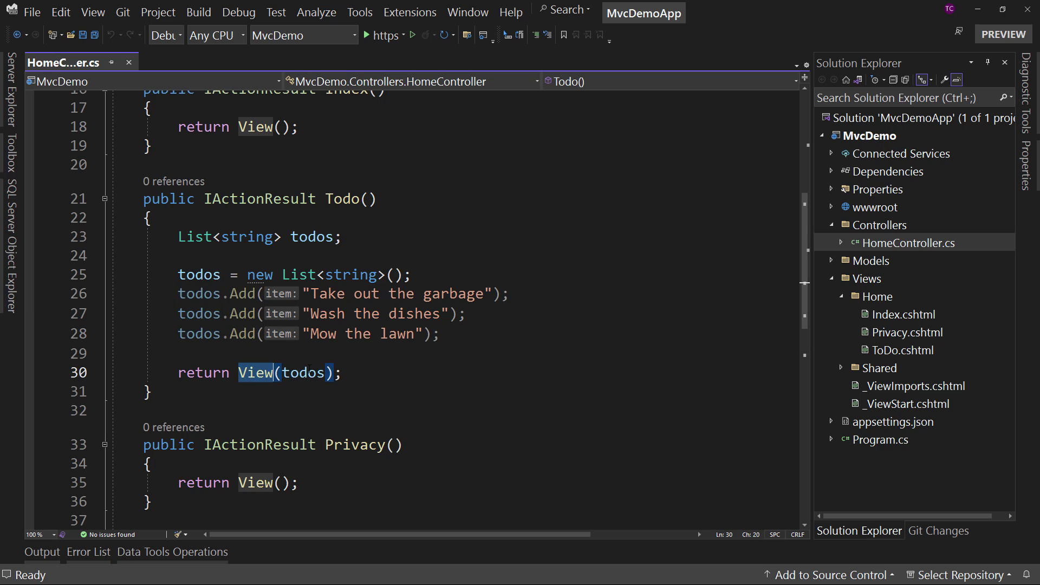
pyautogui.doubleClick(904, 349)
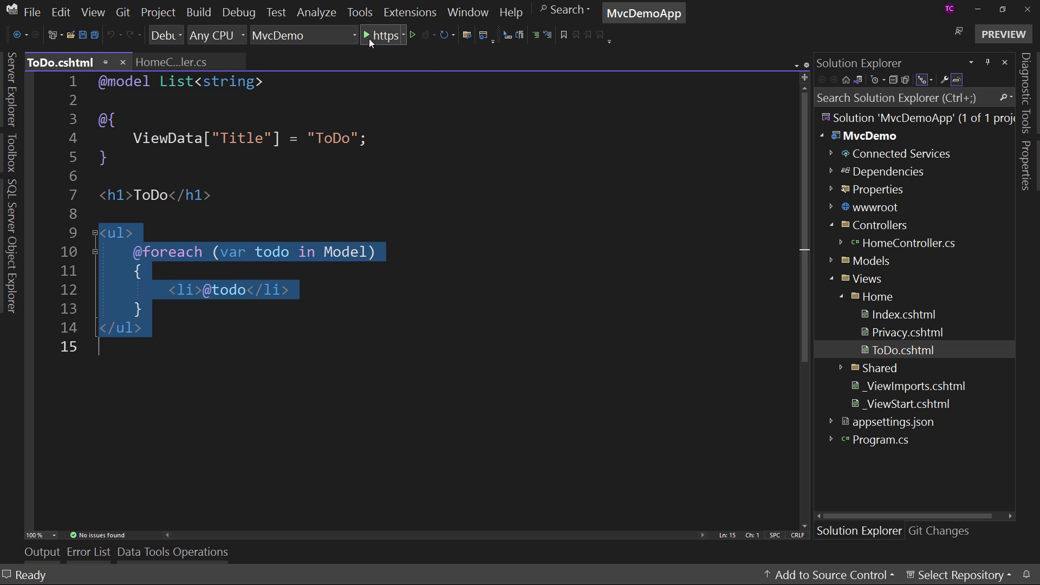
# Run the app, view the three chores on the ToDo page, then close Edge
pyautogui.click(366, 35)
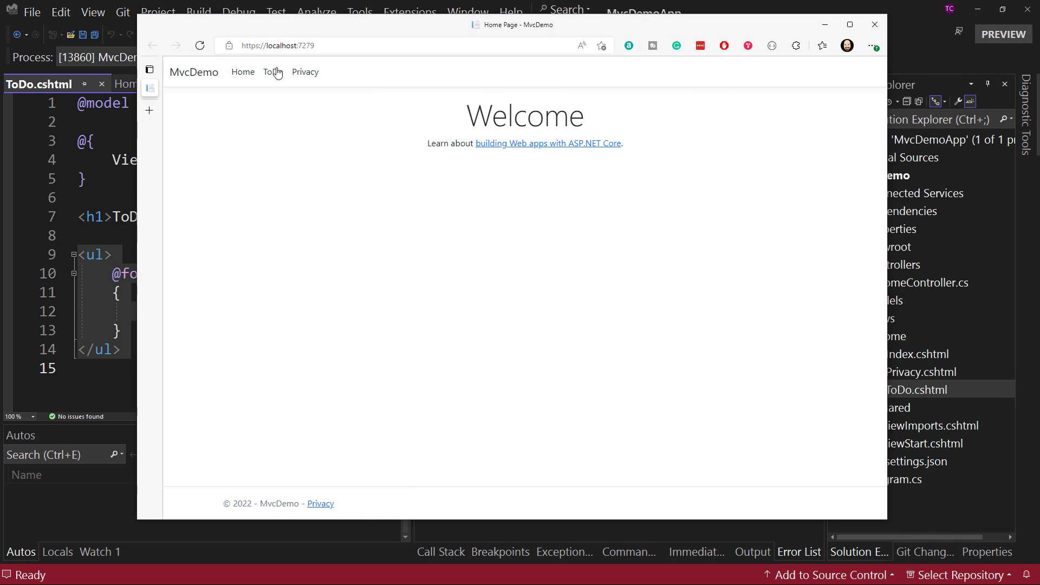
pyautogui.moveTo(273, 72)
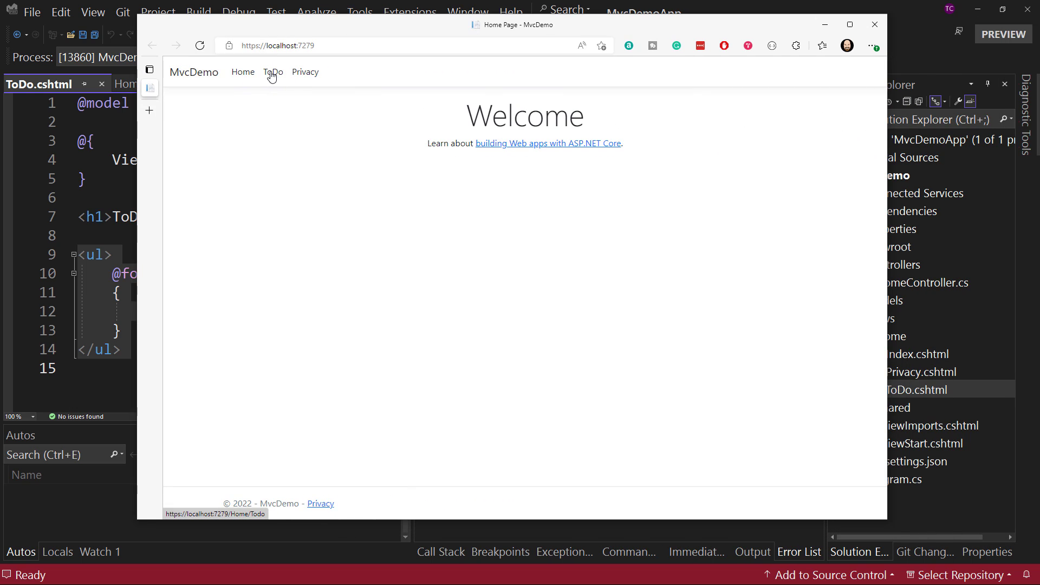
pyautogui.click(273, 71)
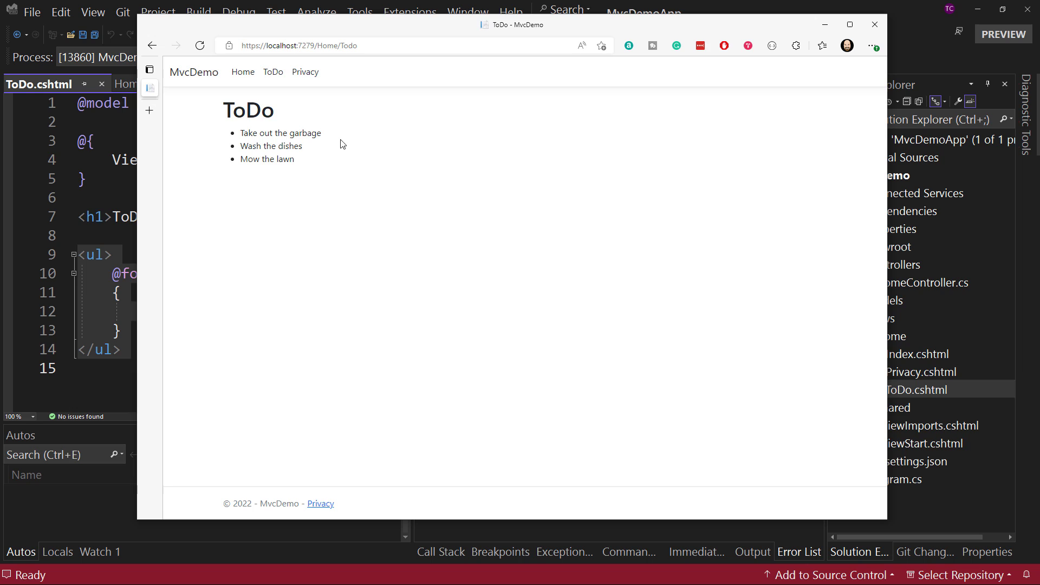
pyautogui.click(582, 45)
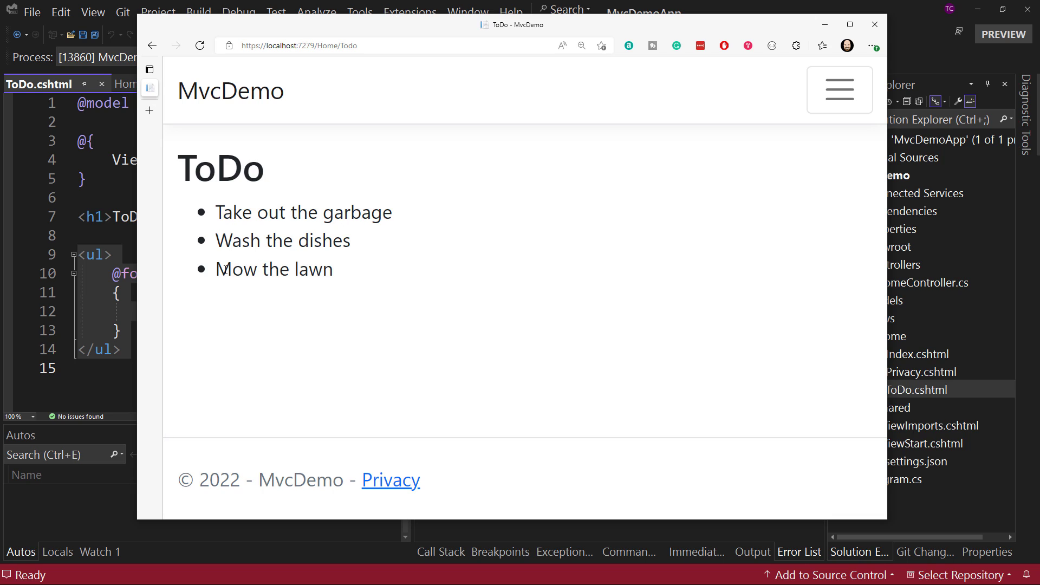
pyautogui.moveTo(874, 24)
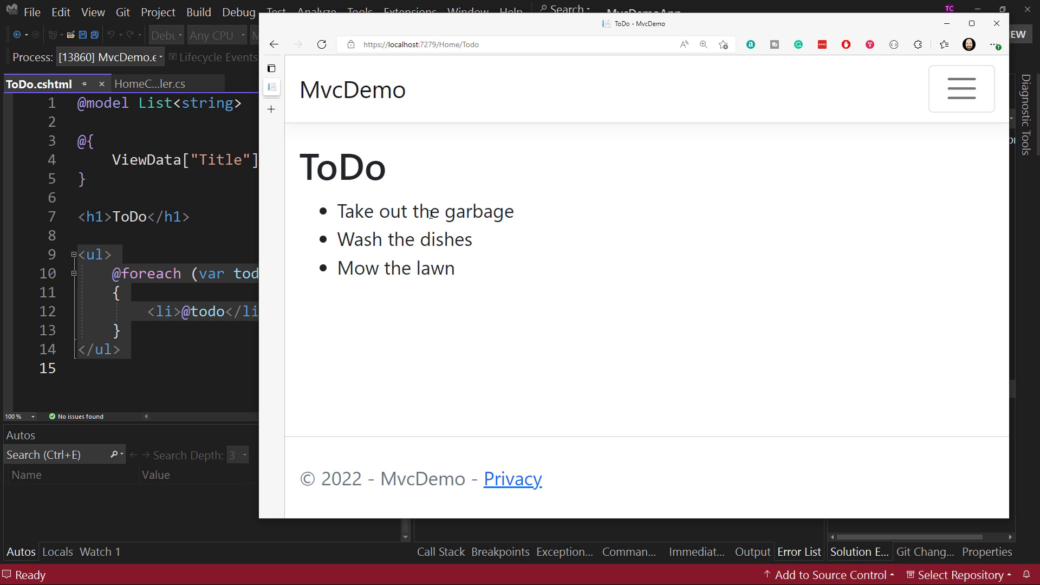
pyautogui.moveTo(996, 24)
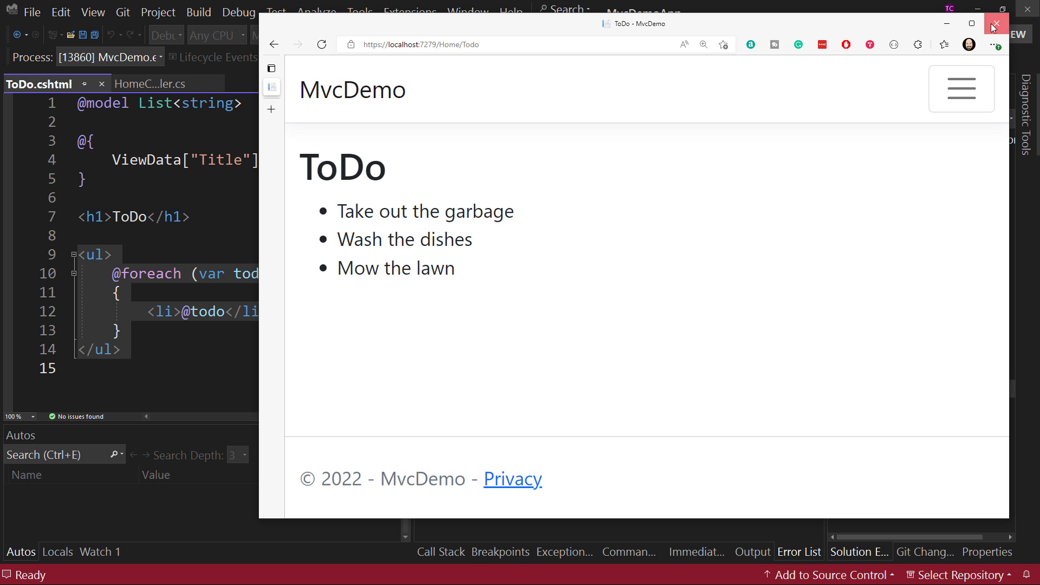
pyautogui.click(995, 25)
pyautogui.write('?')
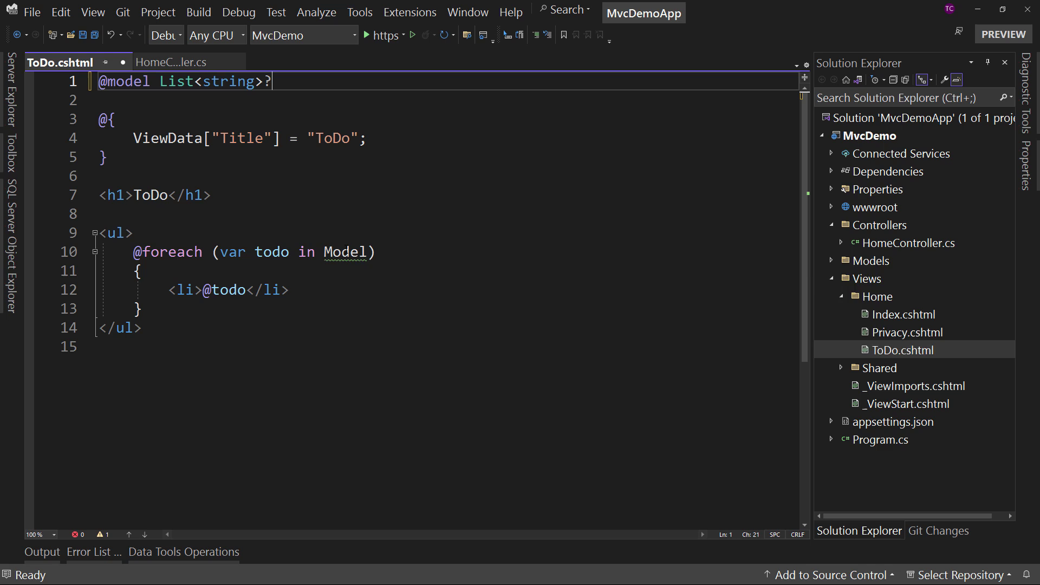
pyautogui.moveTo(345, 251)
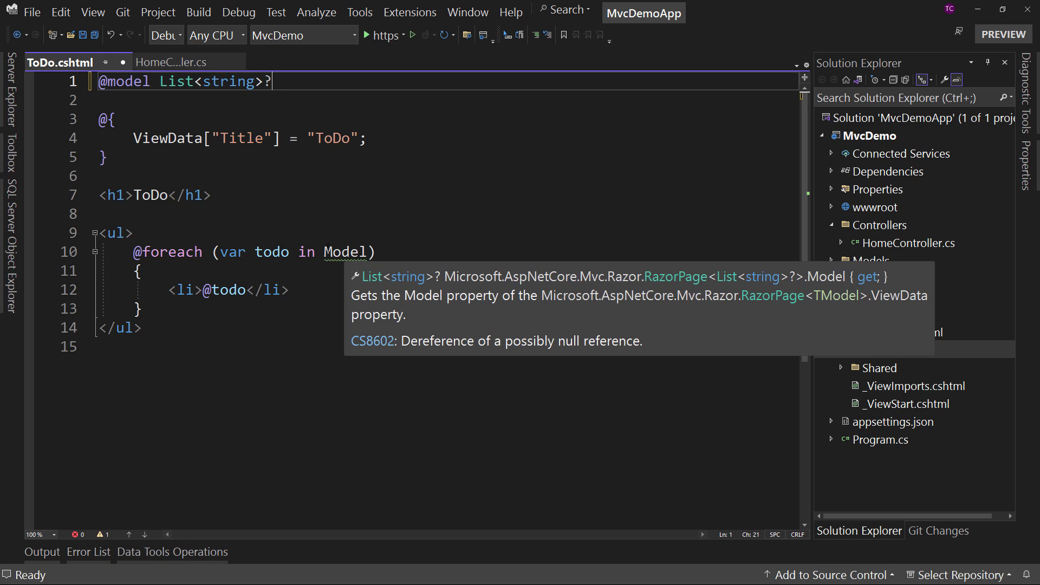
pyautogui.moveTo(641, 319)
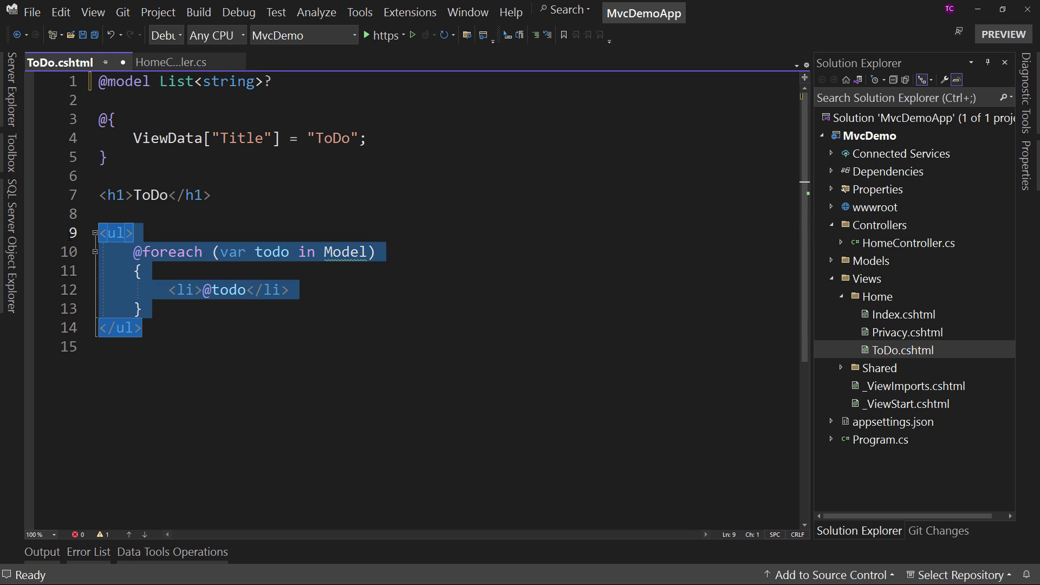
pyautogui.write('@if')
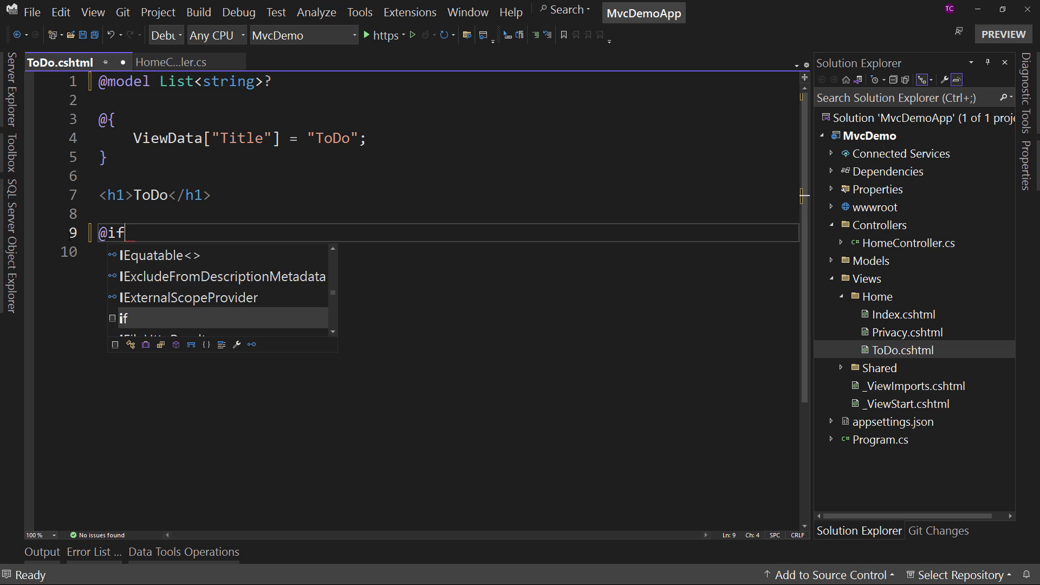
pyautogui.write('(true)')
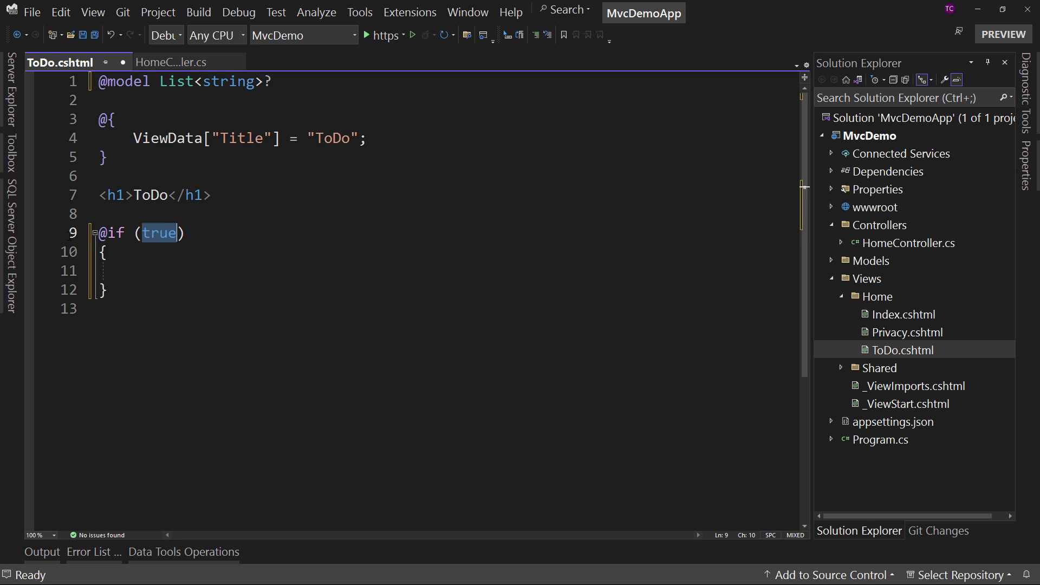
pyautogui.write('Model')
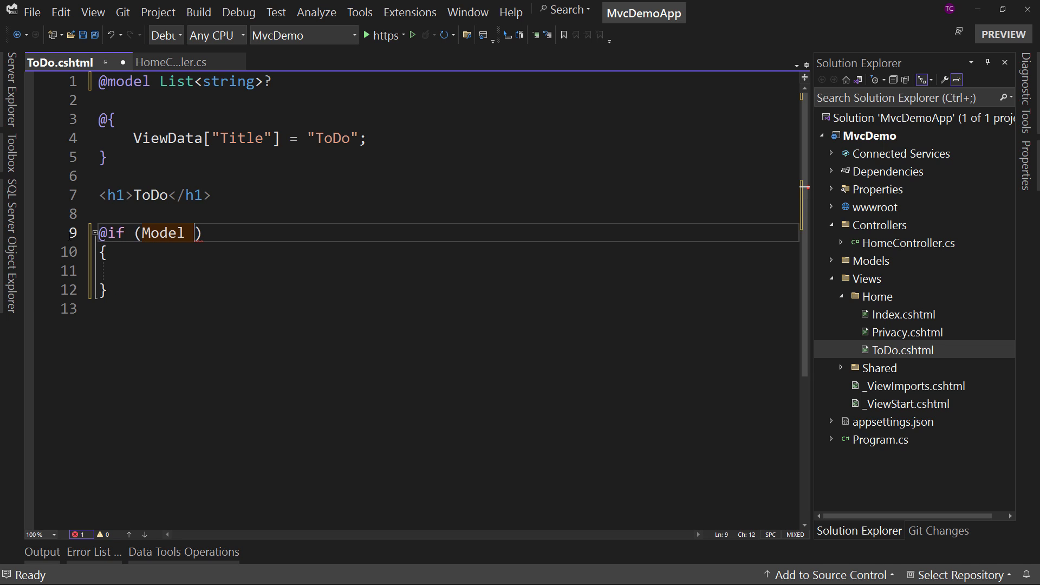
pyautogui.write('is null')
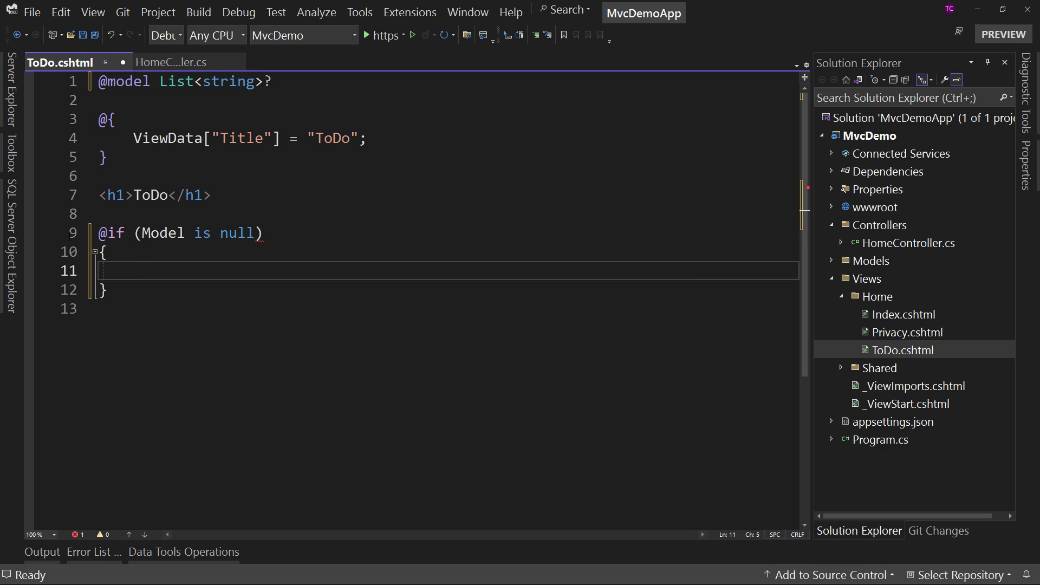
pyautogui.write('<p></p>')
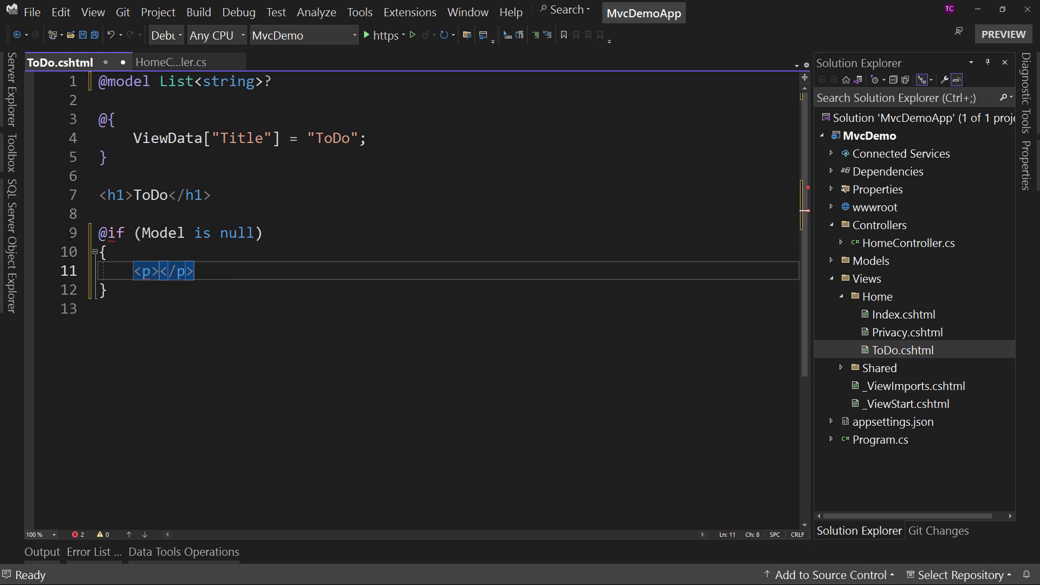
pyautogui.write('You have no')
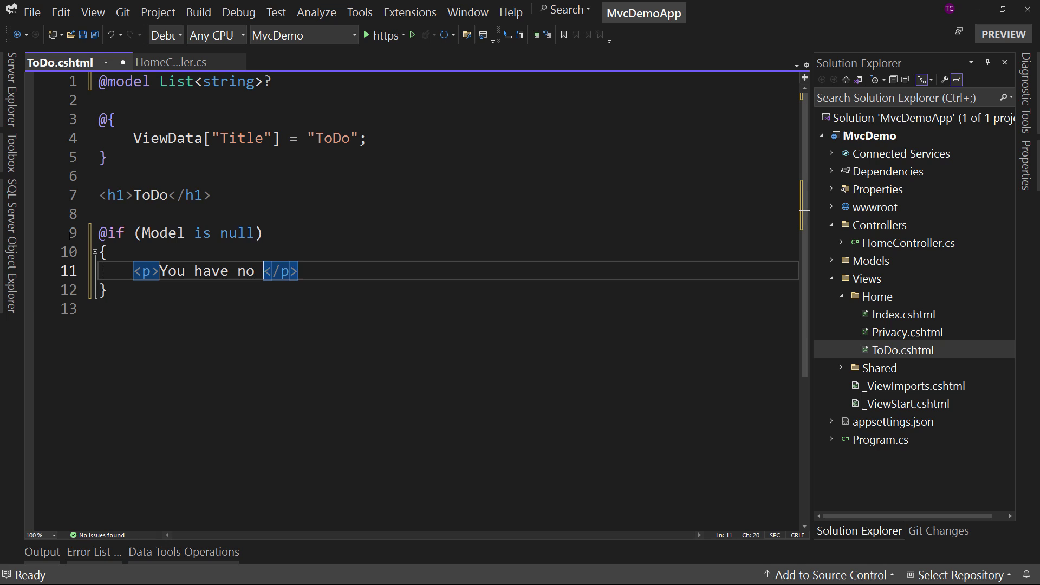
pyautogui.write('ToDo items')
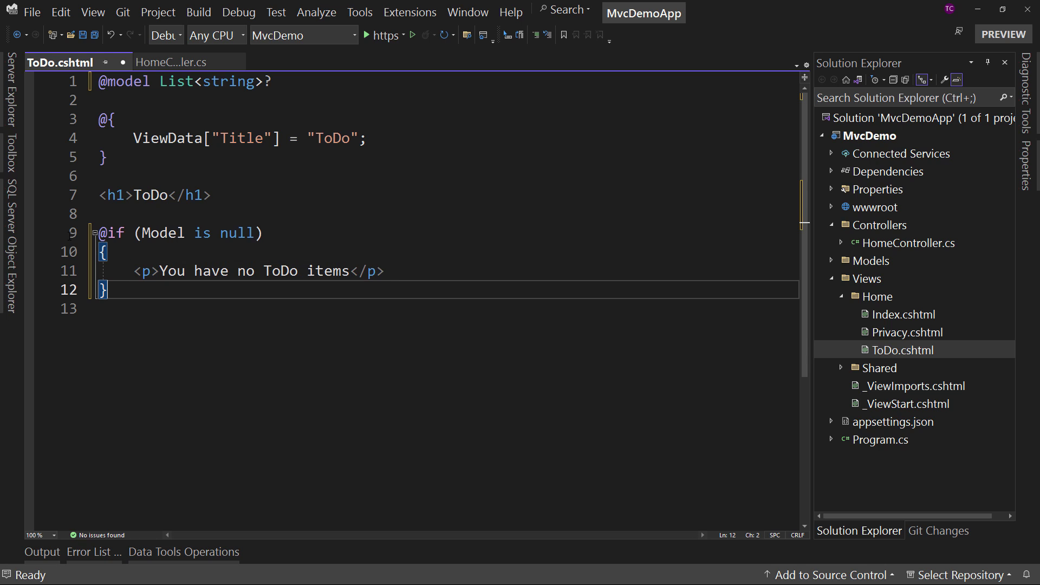
pyautogui.write('else')
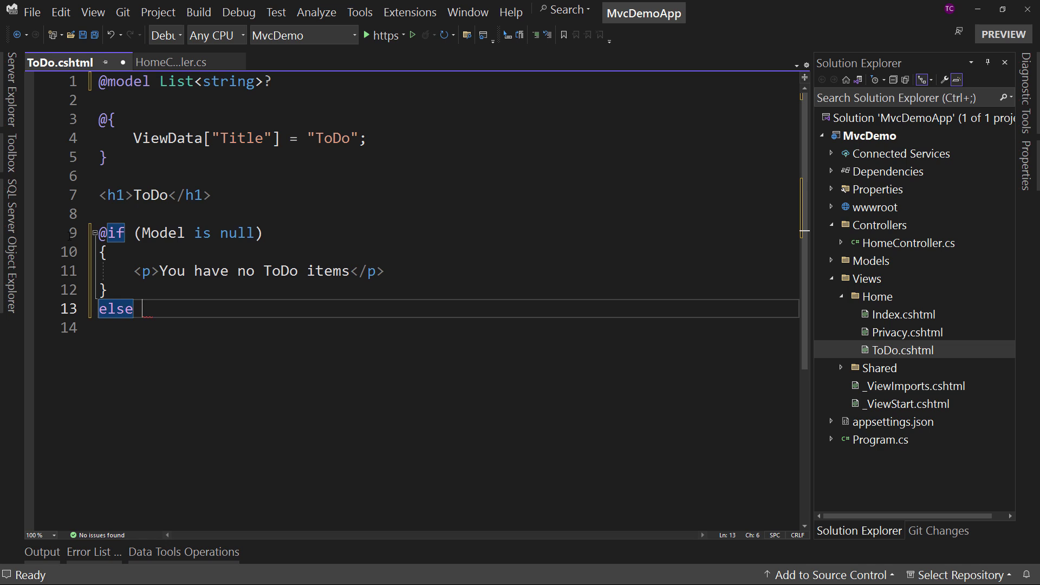
pyautogui.press('enter')
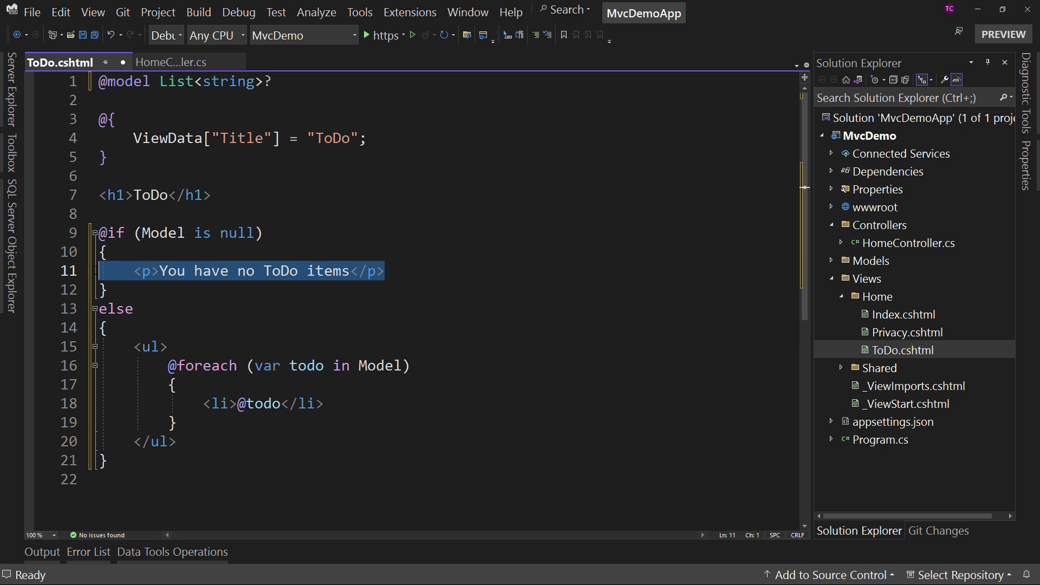
# In HomeController, comment out the sample todo lines and change todos to List<string>?
pyautogui.click(168, 62)
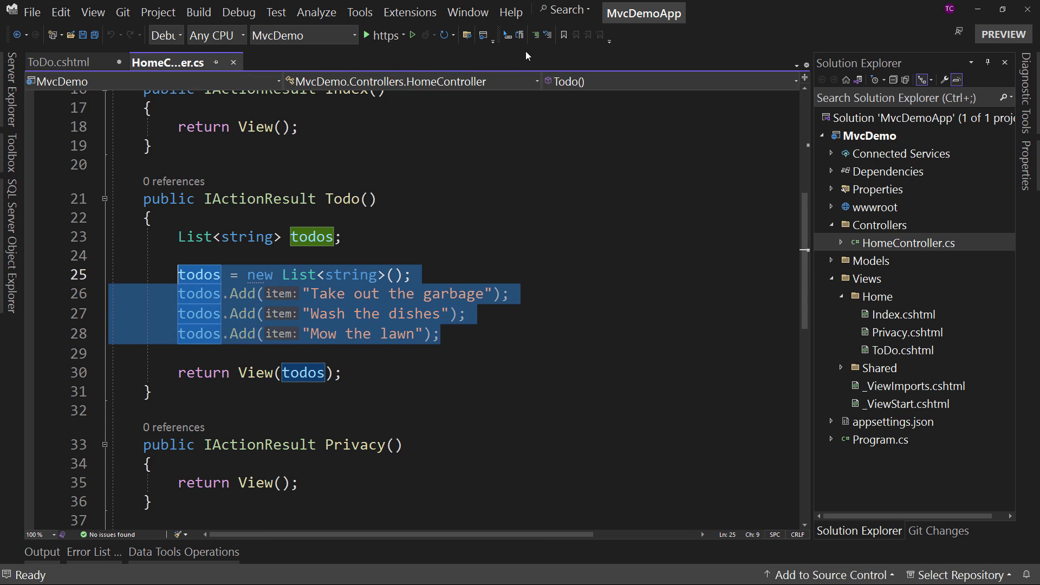
pyautogui.click(308, 274)
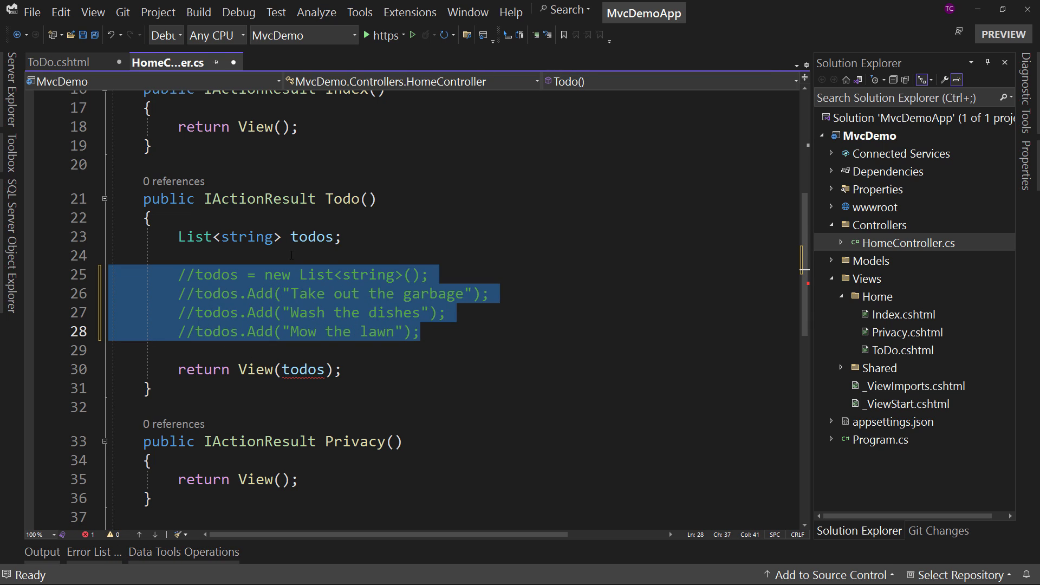
pyautogui.moveTo(305, 369)
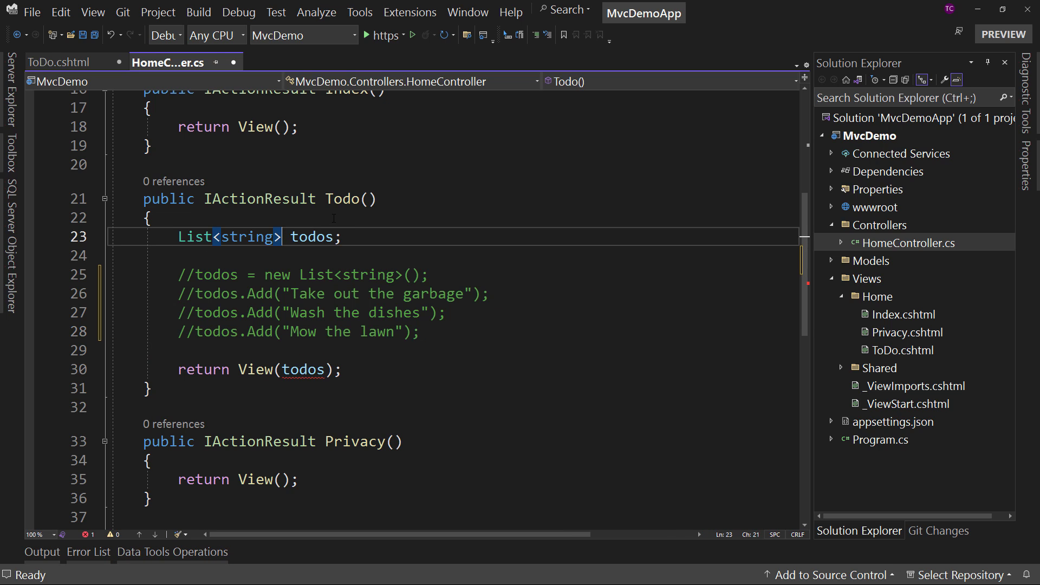
pyautogui.write('?')
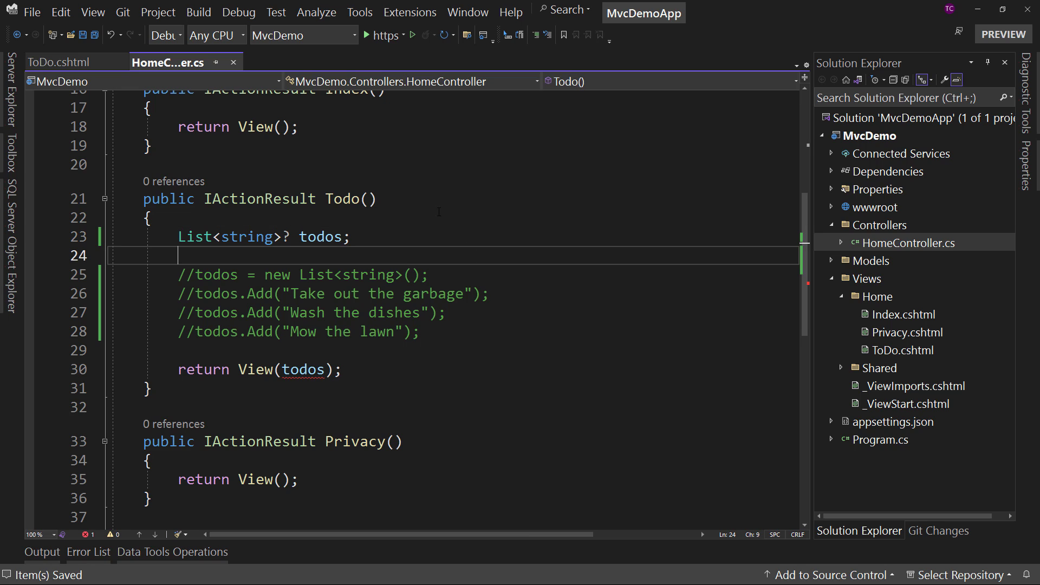
pyautogui.moveTo(279, 214)
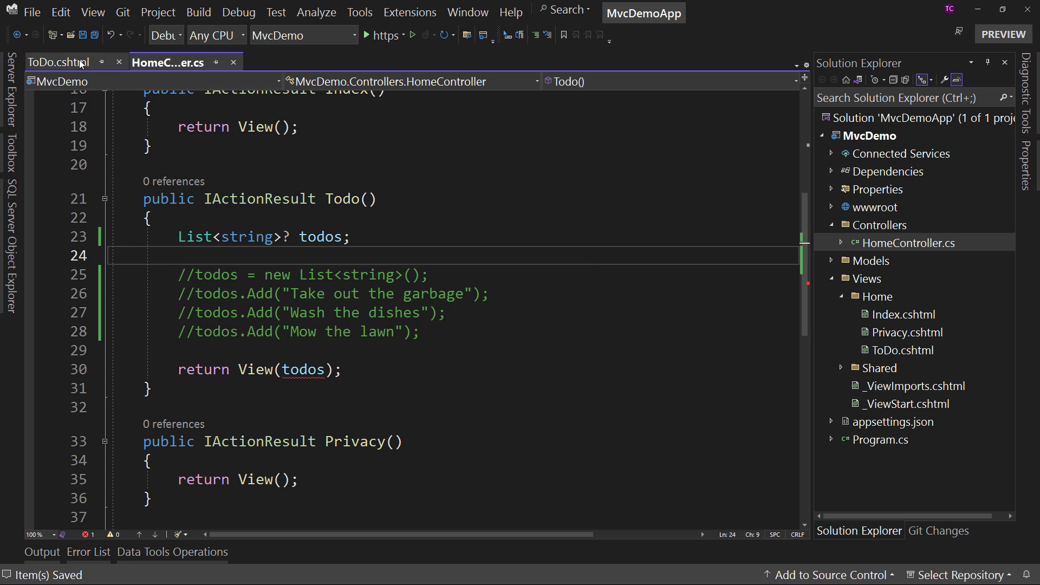
# Fix the unassigned todos error by declaring List<string>? todos = null
pyautogui.click(60, 61)
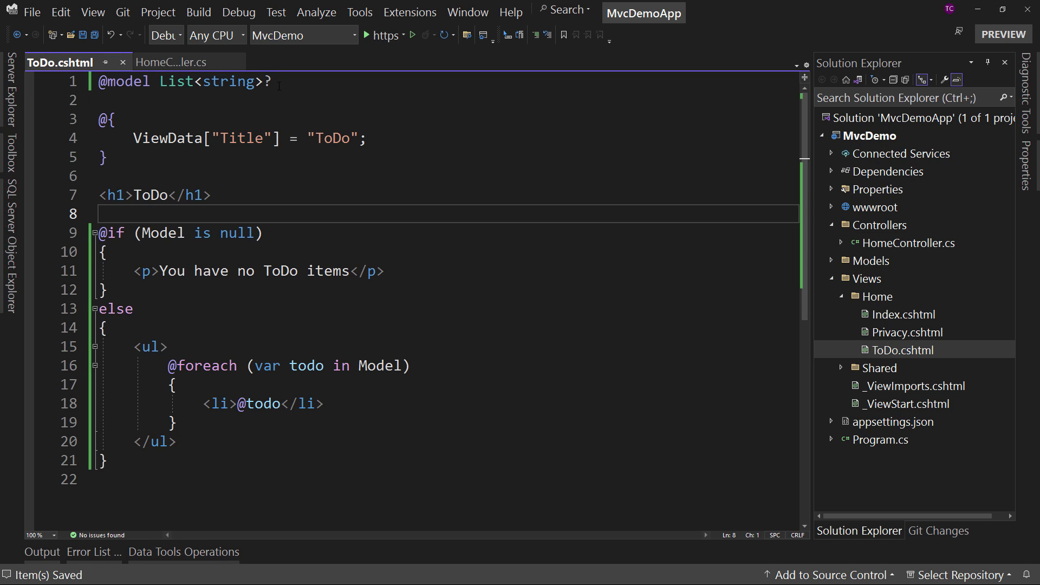
pyautogui.click(167, 61)
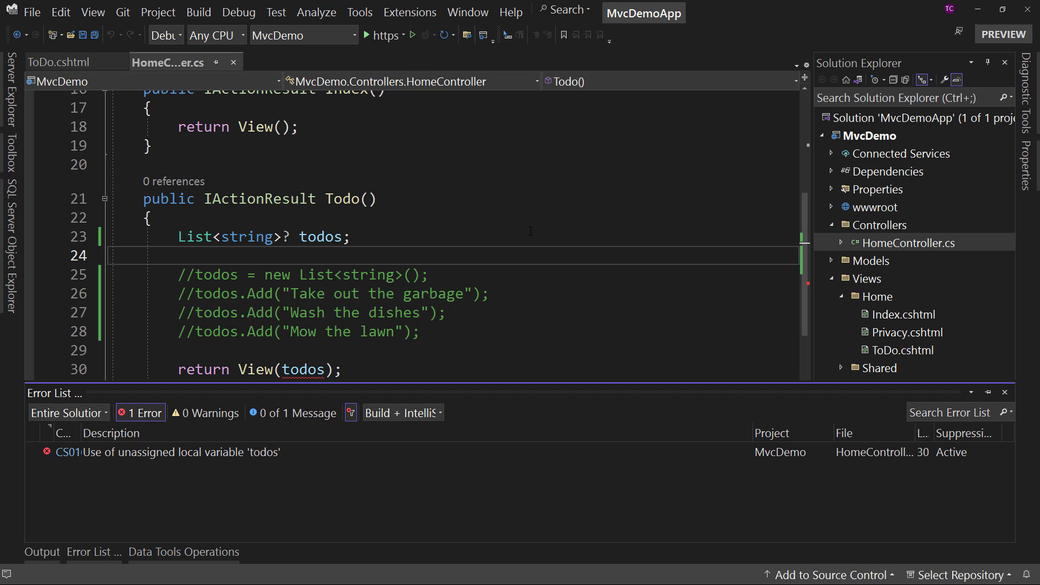
pyautogui.click(165, 452)
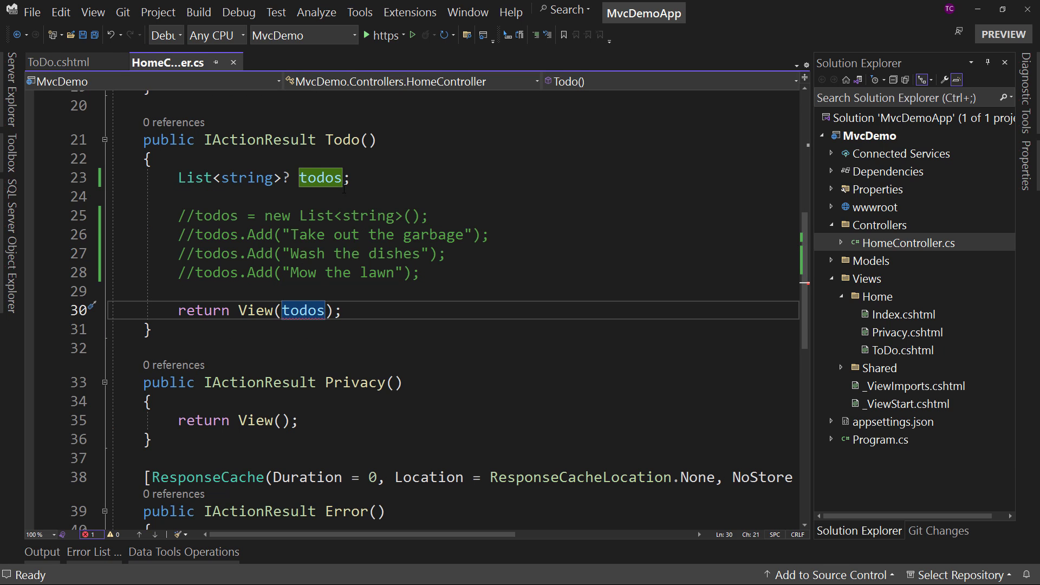
pyautogui.write('= n')
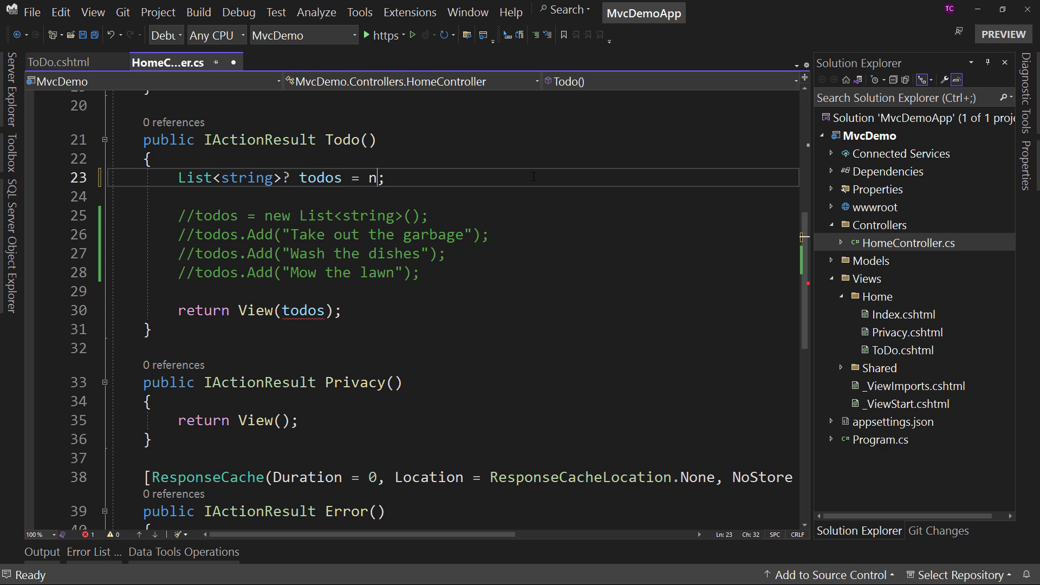
pyautogui.write('ull')
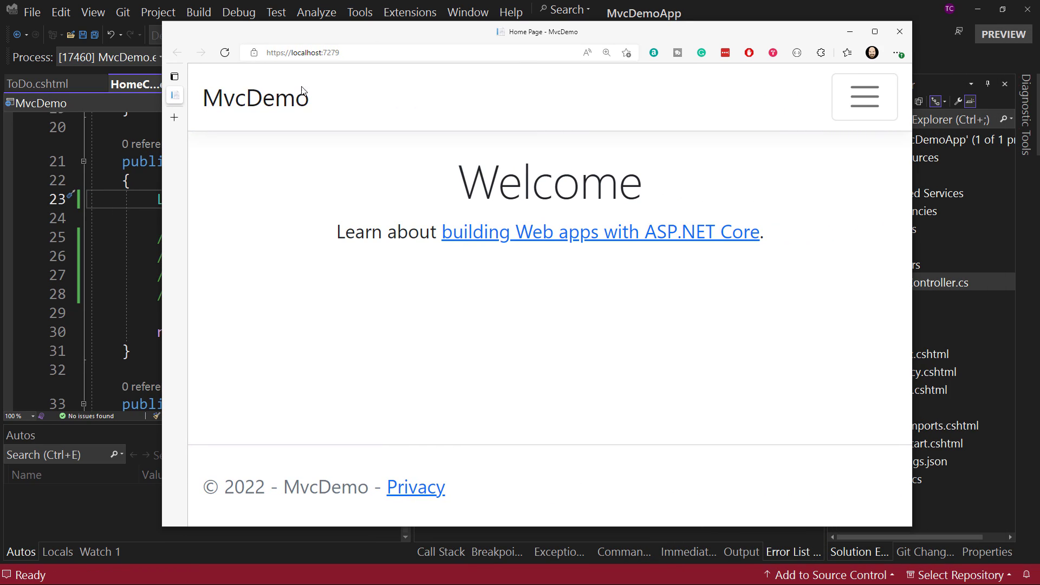
# Expand the navbar menu and go to the ToDo page showing the no-items message
pyautogui.click(863, 97)
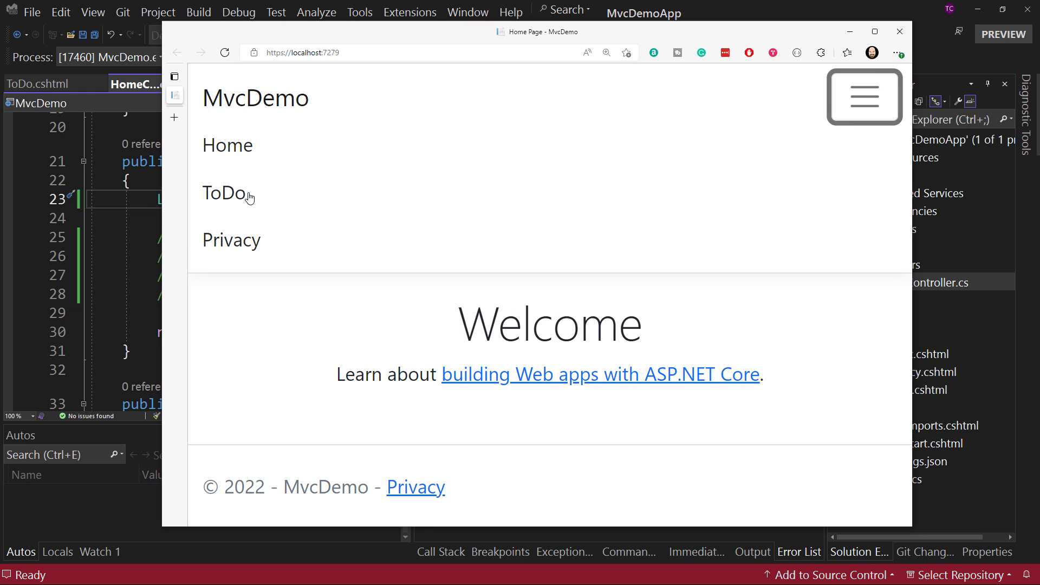
pyautogui.click(224, 193)
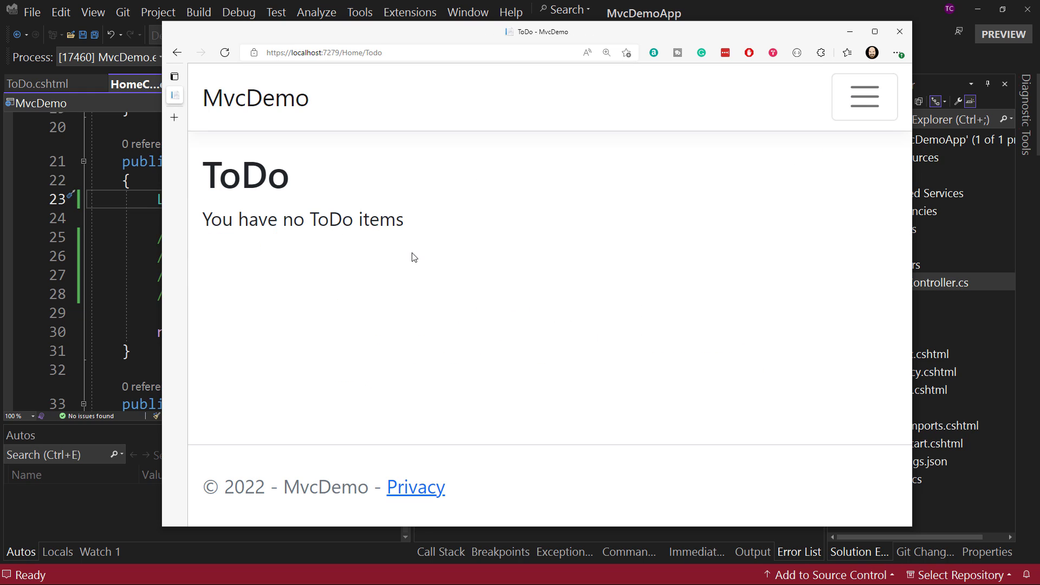
pyautogui.moveTo(417, 251)
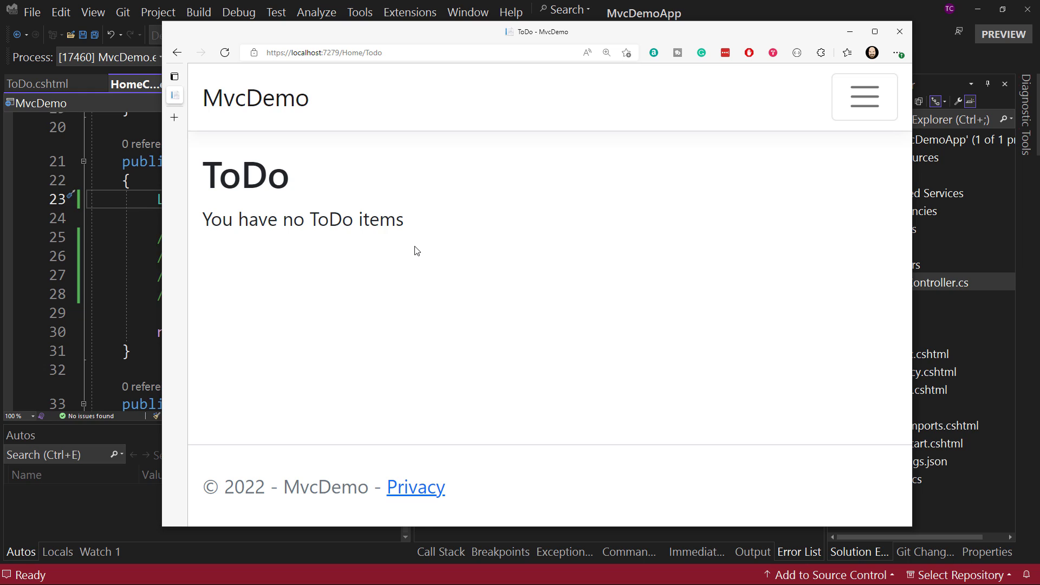
pyautogui.moveTo(741, 76)
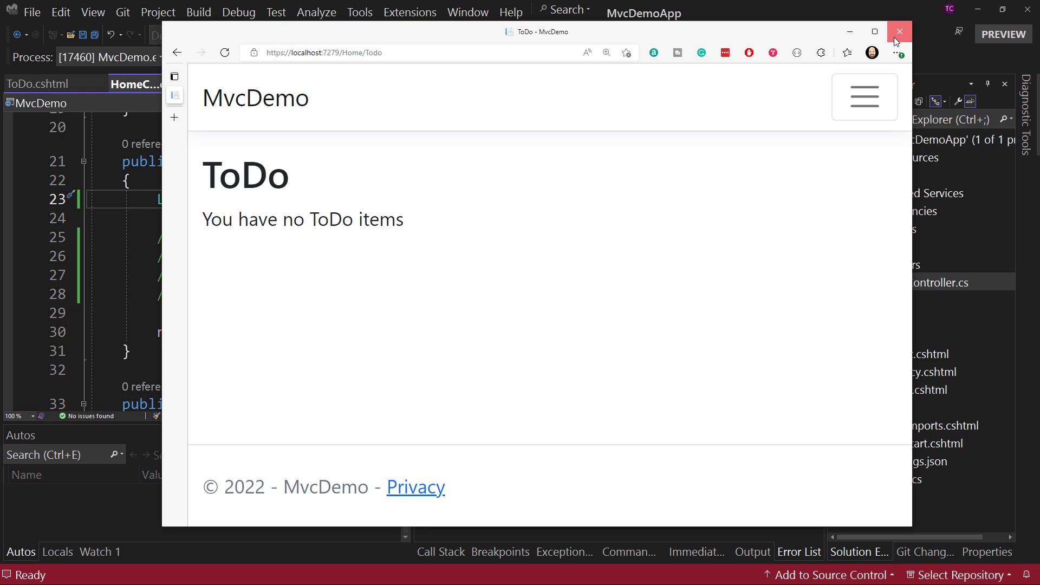
pyautogui.moveTo(402, 268)
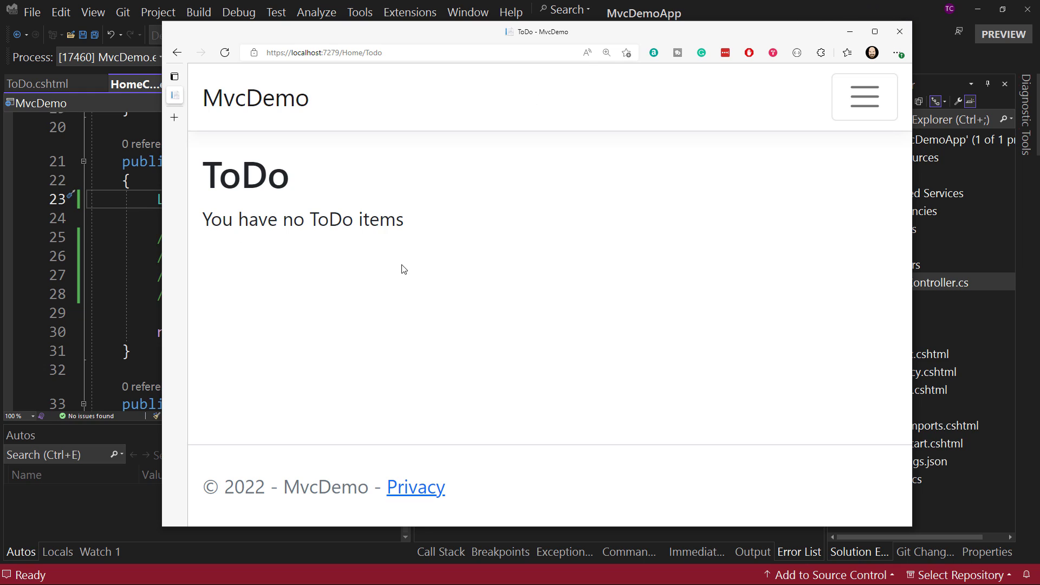